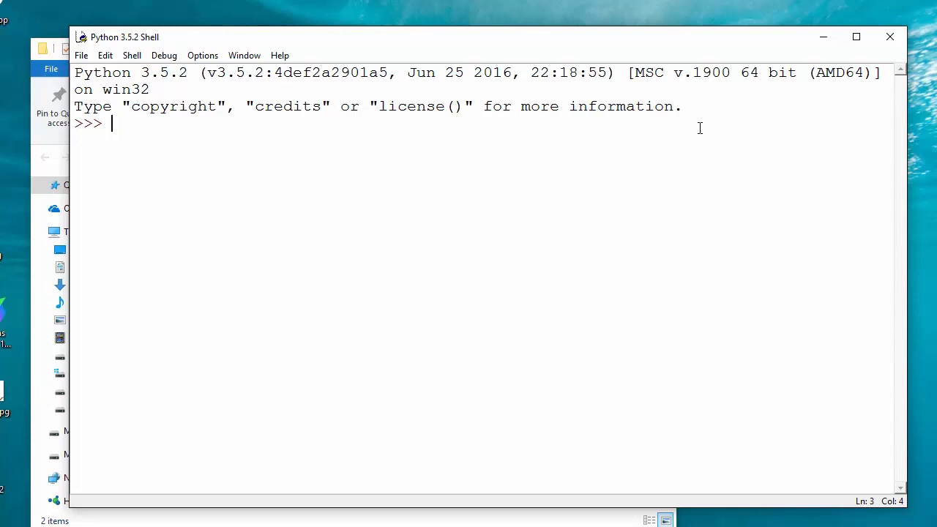
Step: Assign i = True and j = False at the shell prompt
text(i)
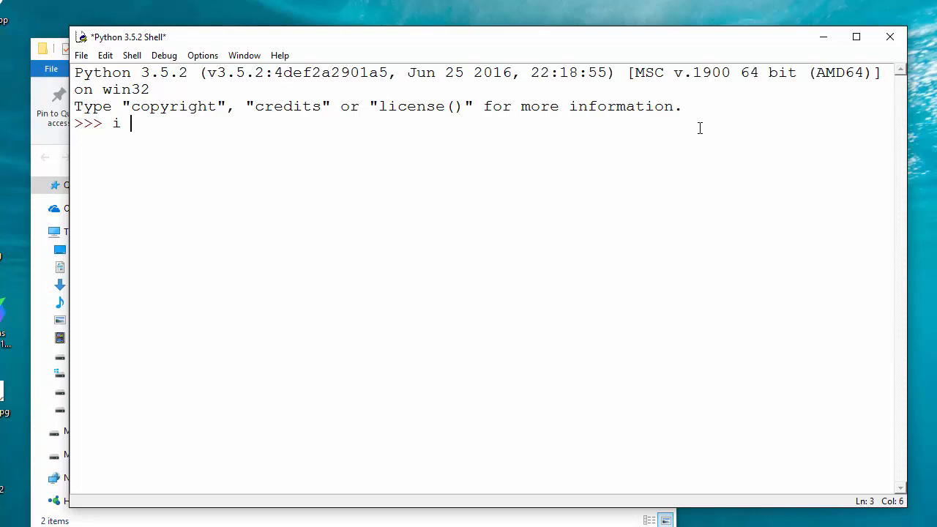
text(=)
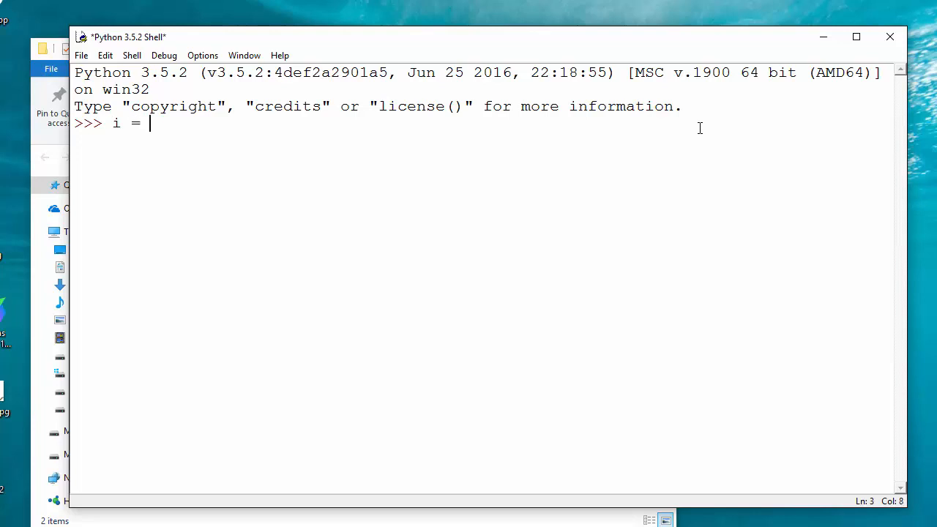
text(Tr)
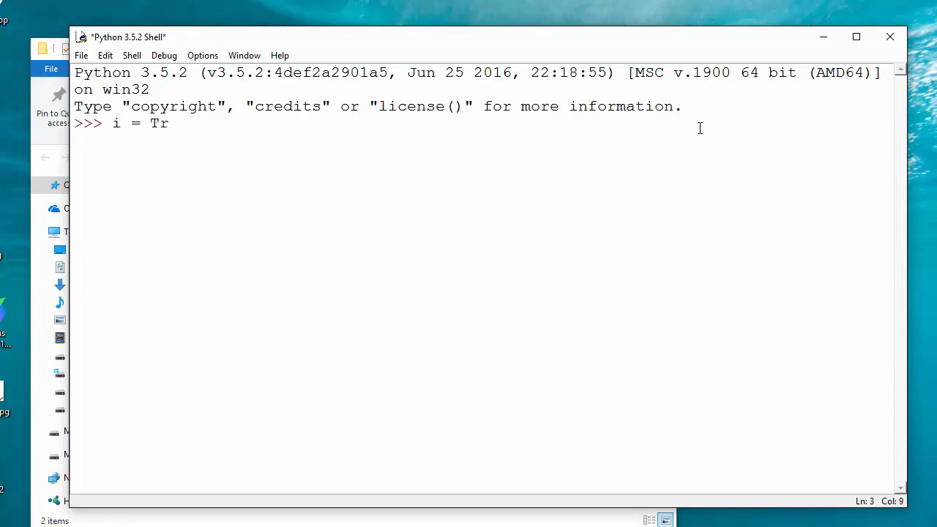
text(ue)
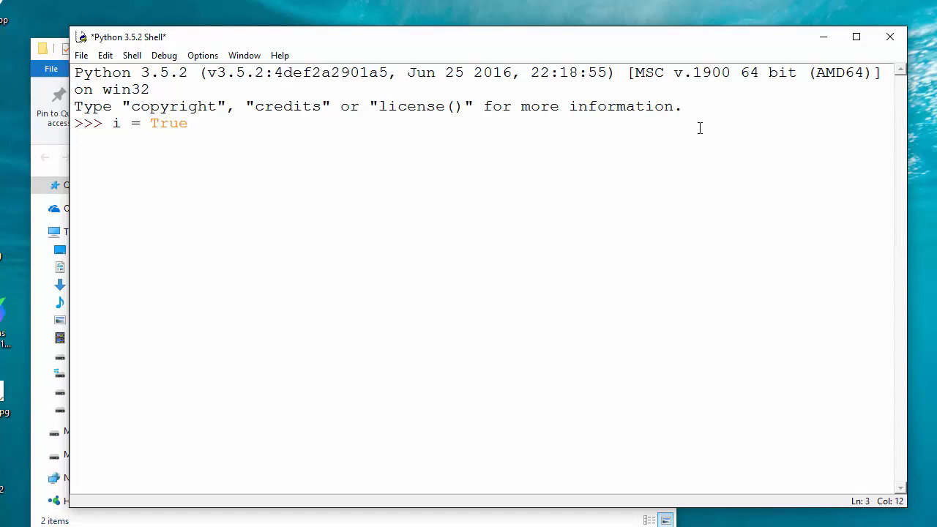
text(j)
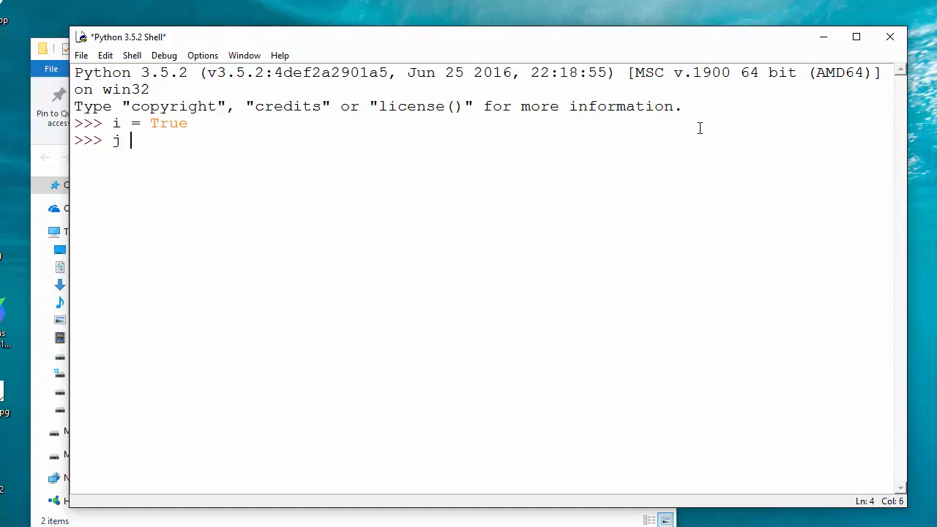
text(= False)
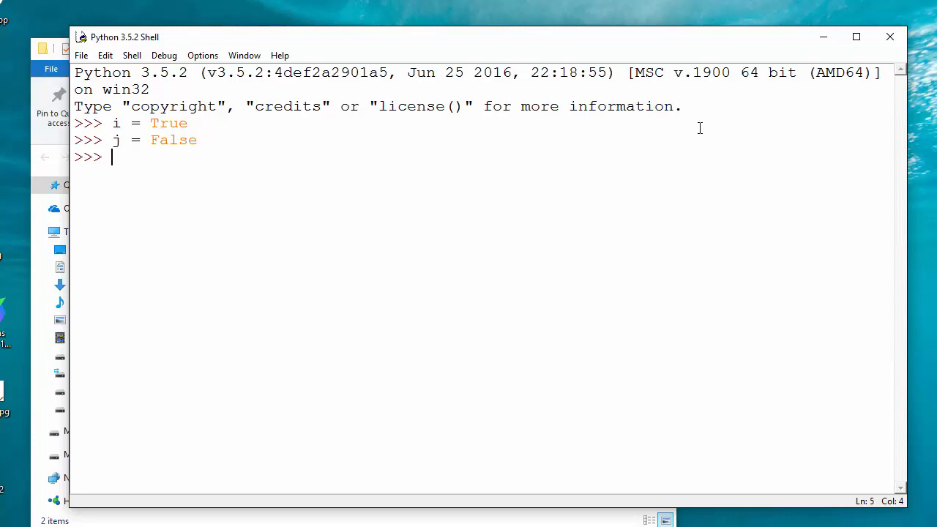
text("")
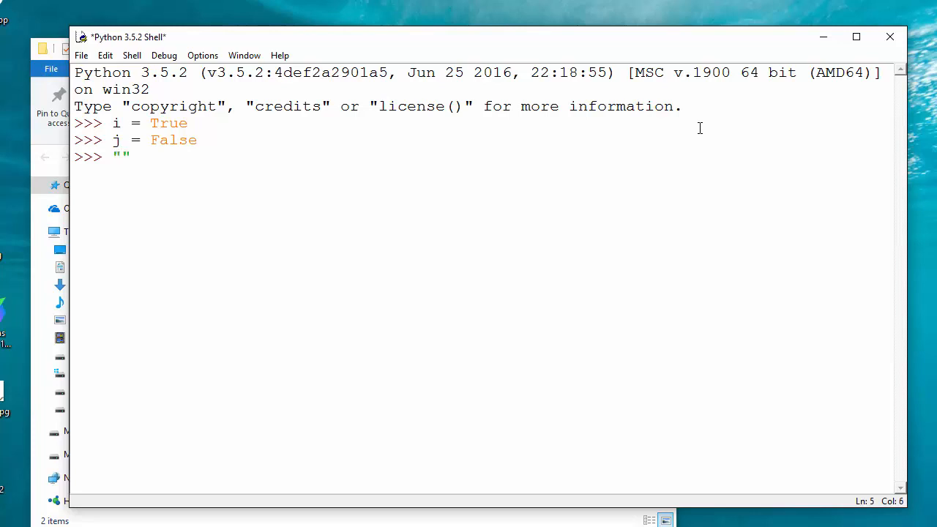
Step: Evaluate "It is true" if i else "It is false", returning 'It is true'
text(It is tru)
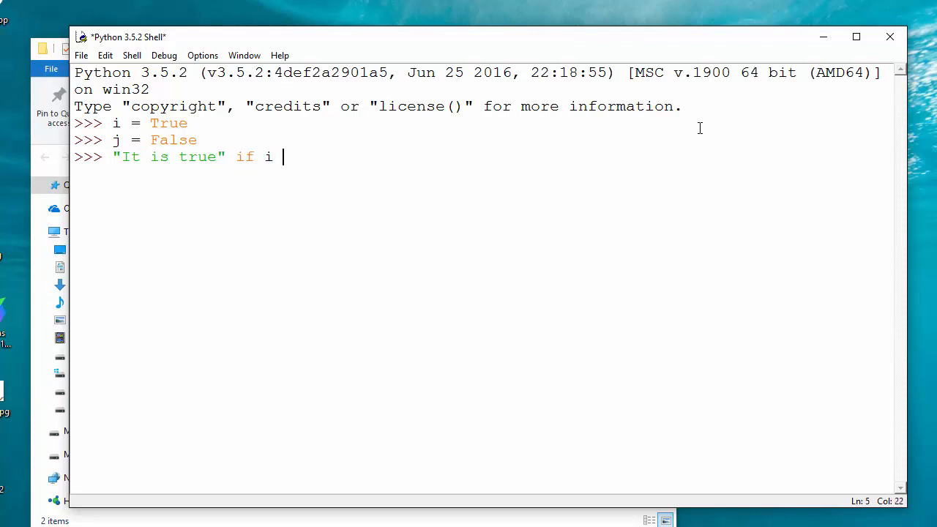
text(else)
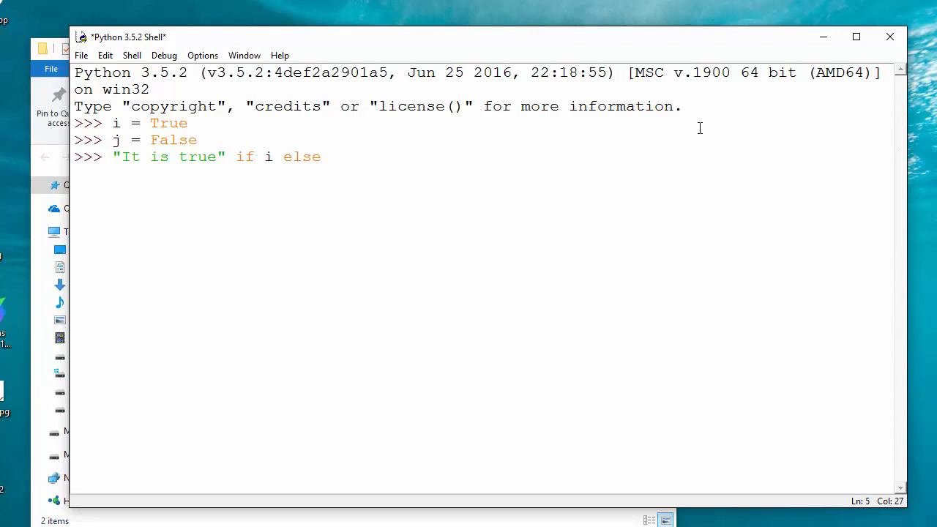
text(" ")
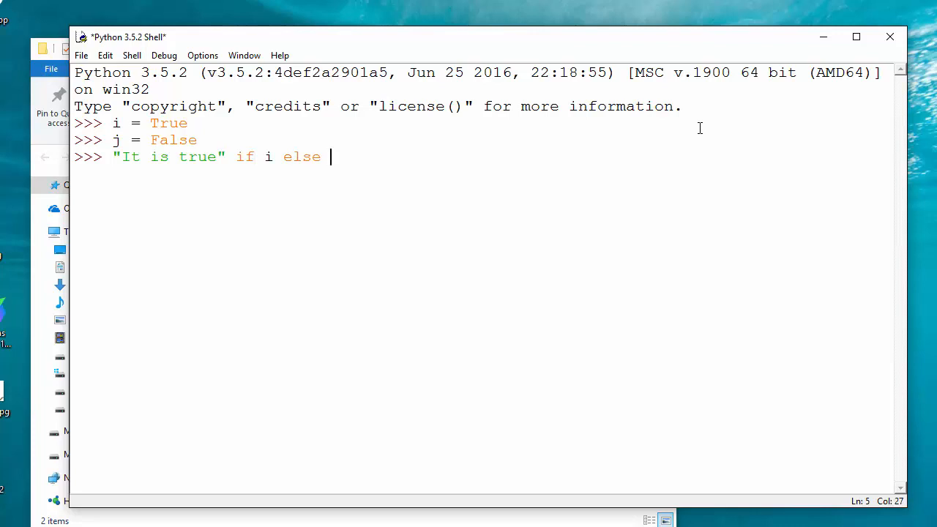
text(")
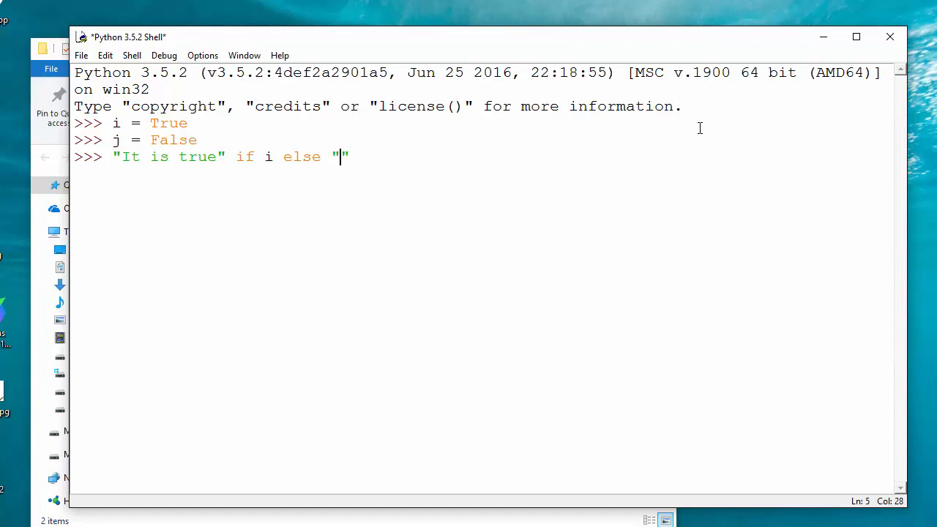
text(It is false)
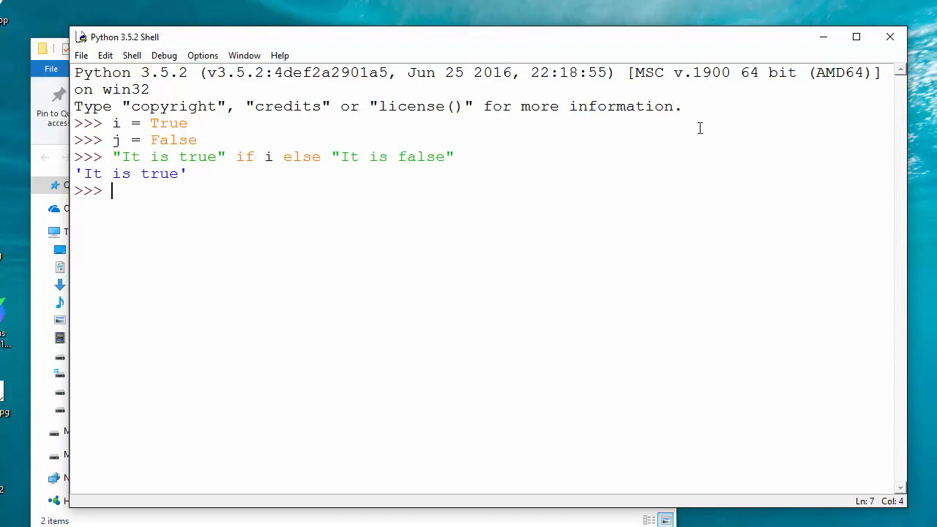
mouse_move(233, 157)
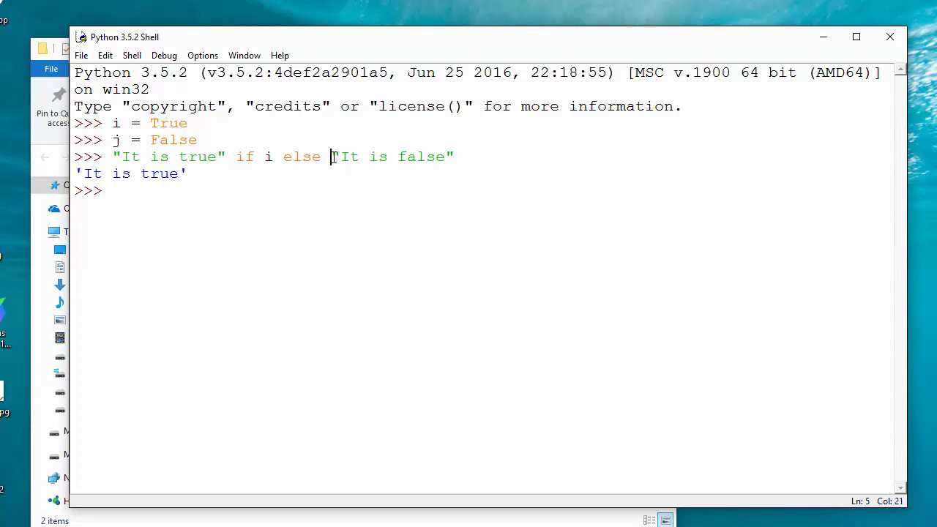
drag(331, 156, 454, 156)
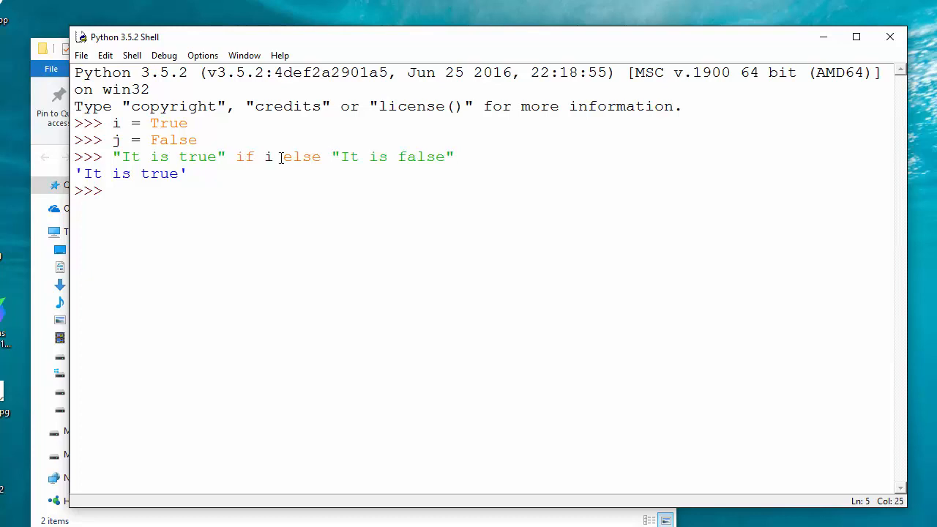
double_click(268, 157)
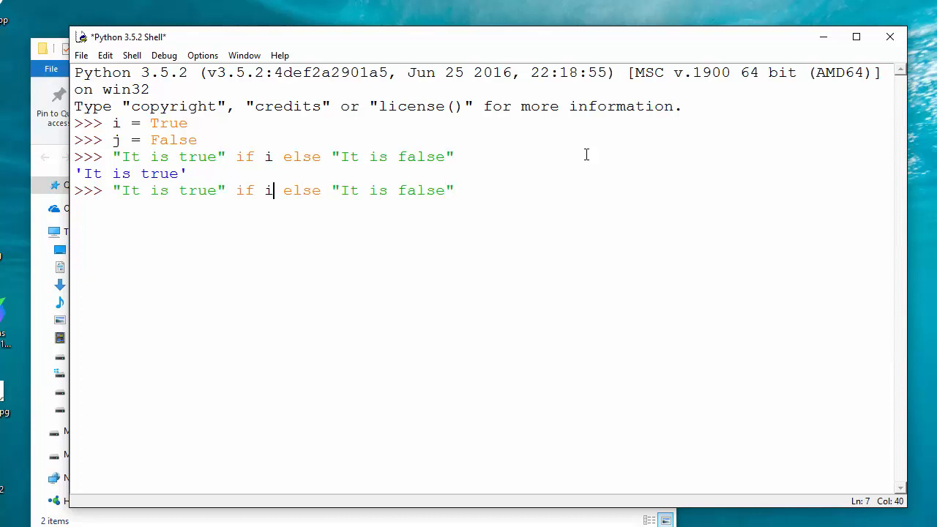
Step: Run the ternary with condition i==True, which returns 'It is true'
text(==)
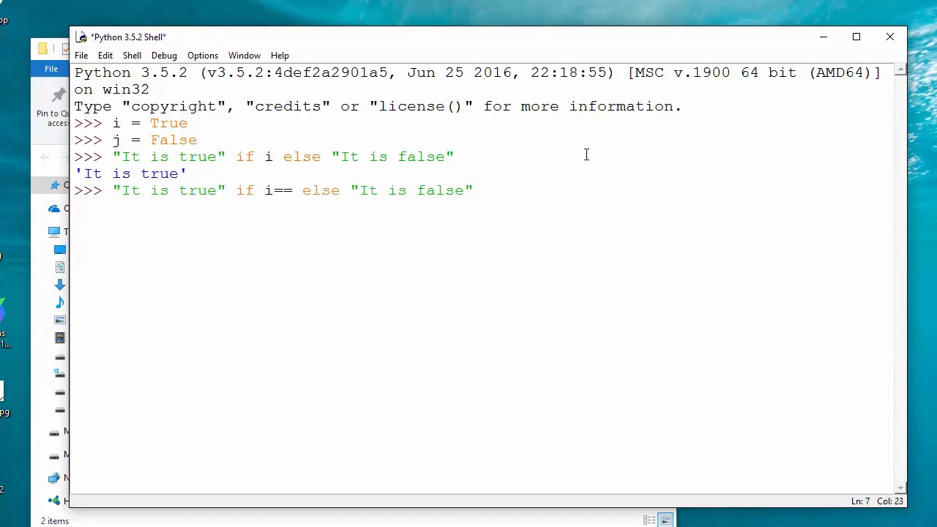
text(True)
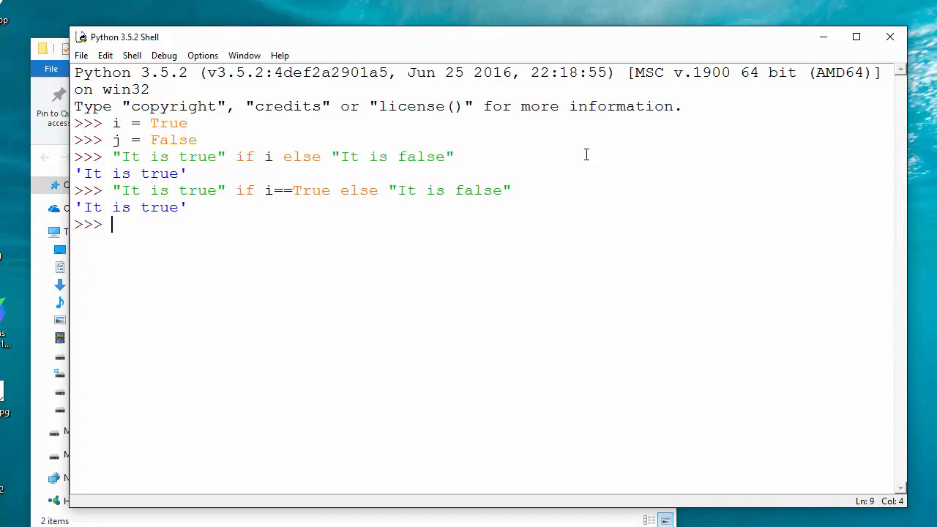
text("It is true" if i==True else "It is false")
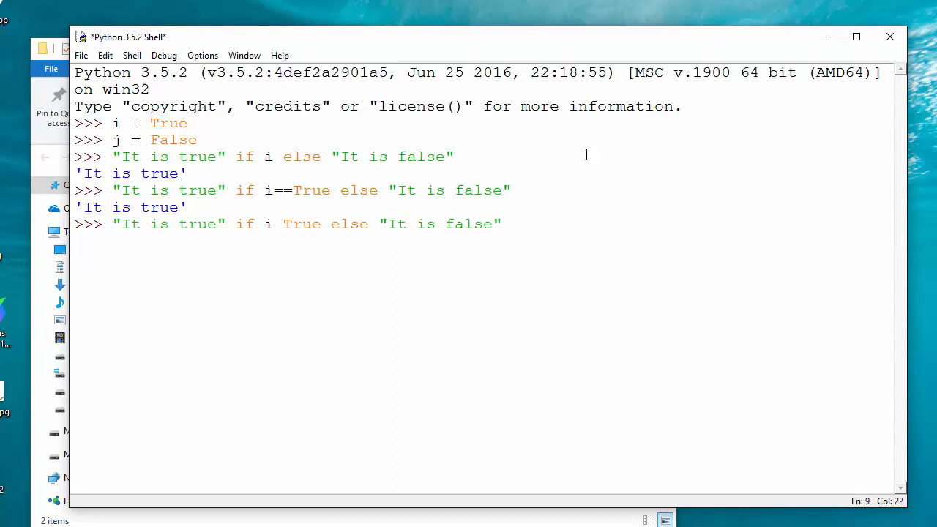
text( is)
key(enter)
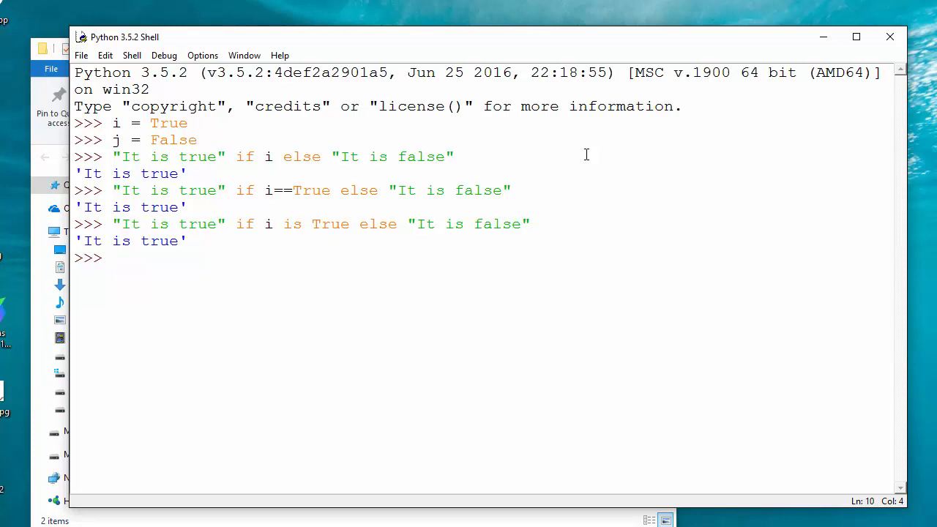
Step: Enter the 'i is True' ternary and change its condition variable to j
text("It is true" if i is True else "It is false")
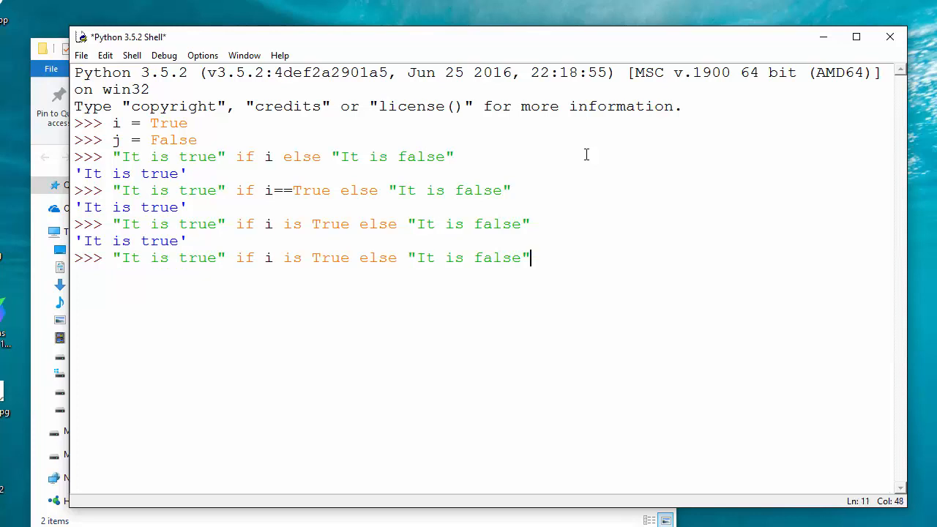
click(244, 256)
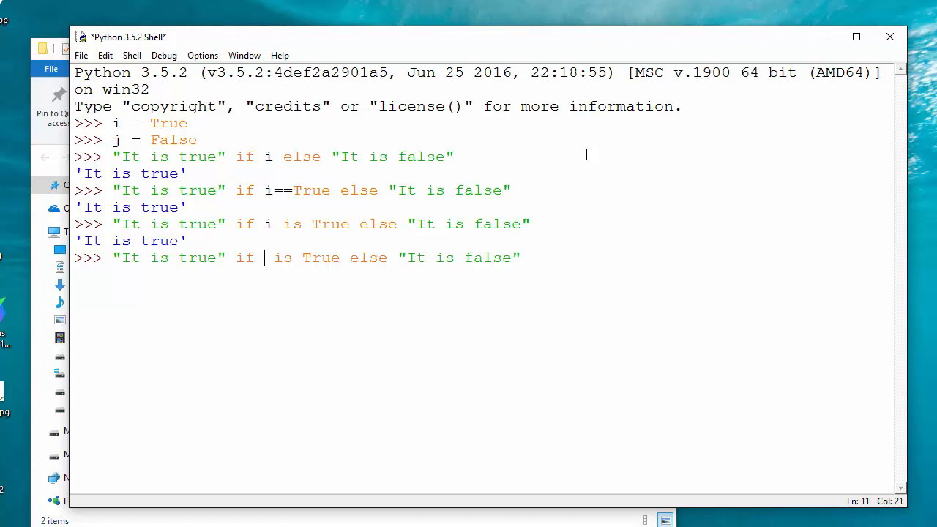
text(j)
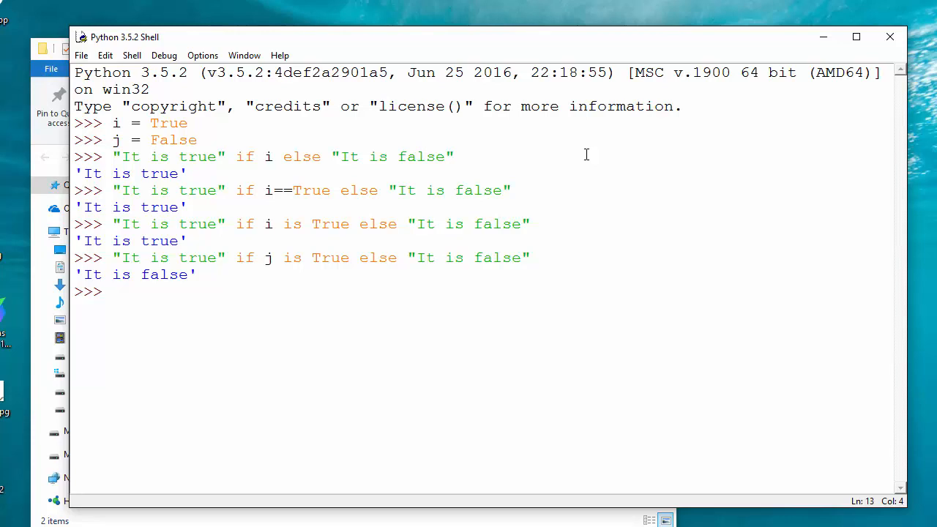
Step: Assign i = 5 at a fresh prompt
click(109, 291)
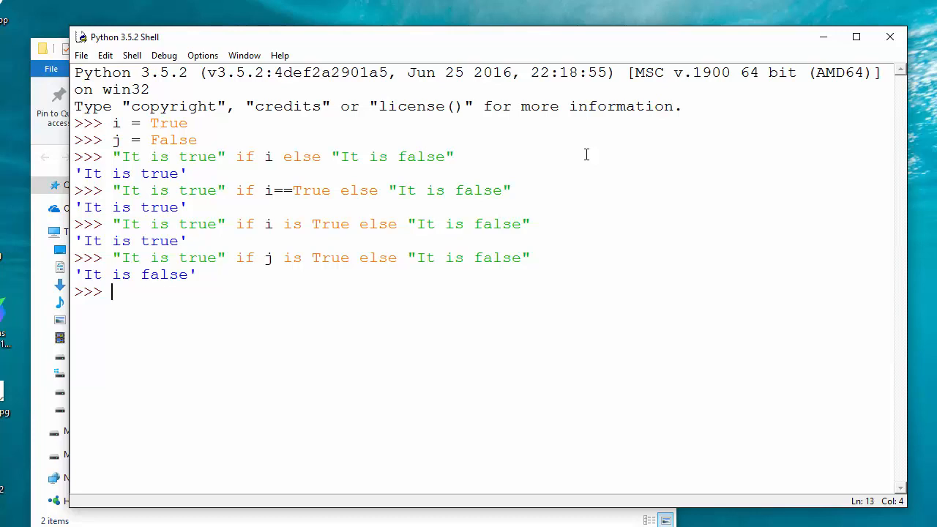
text(i =)
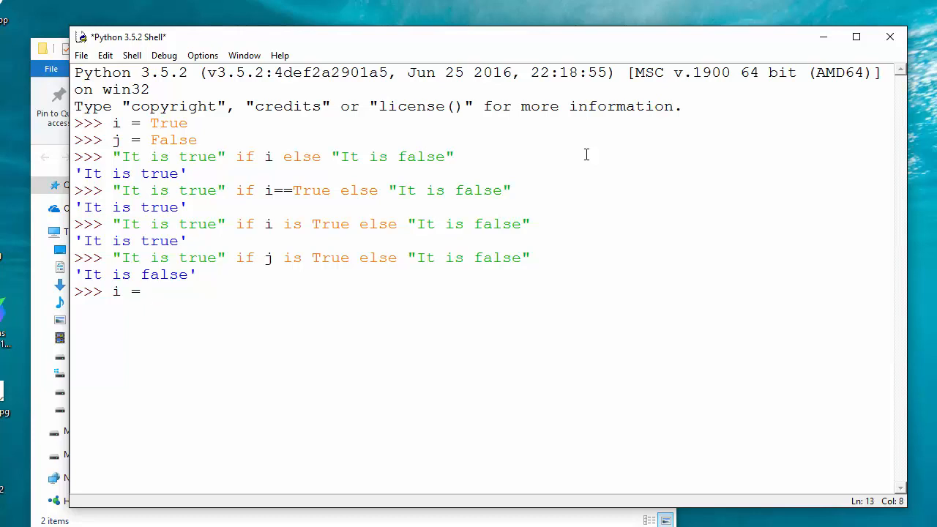
text(5)
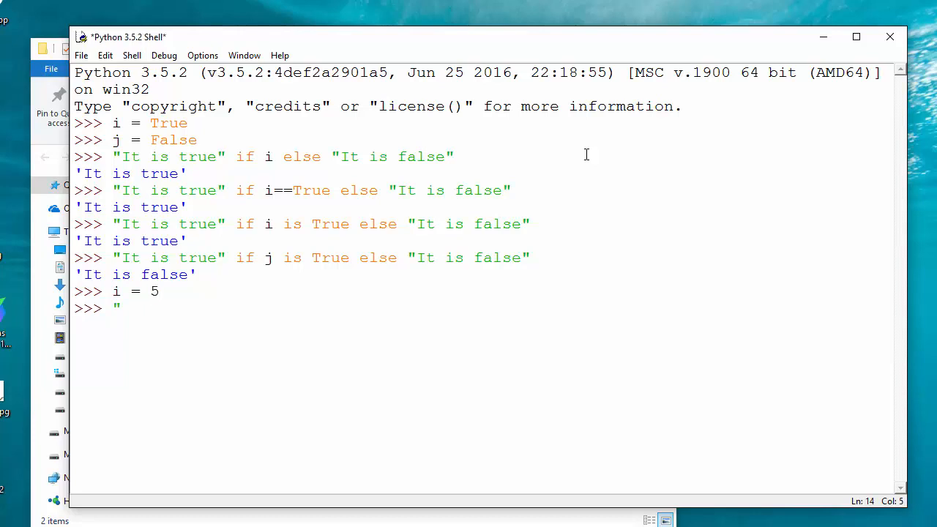
Step: Evaluate "the number is even" if i%2==0 else "the number odd", returning 'the number odd'
text(")
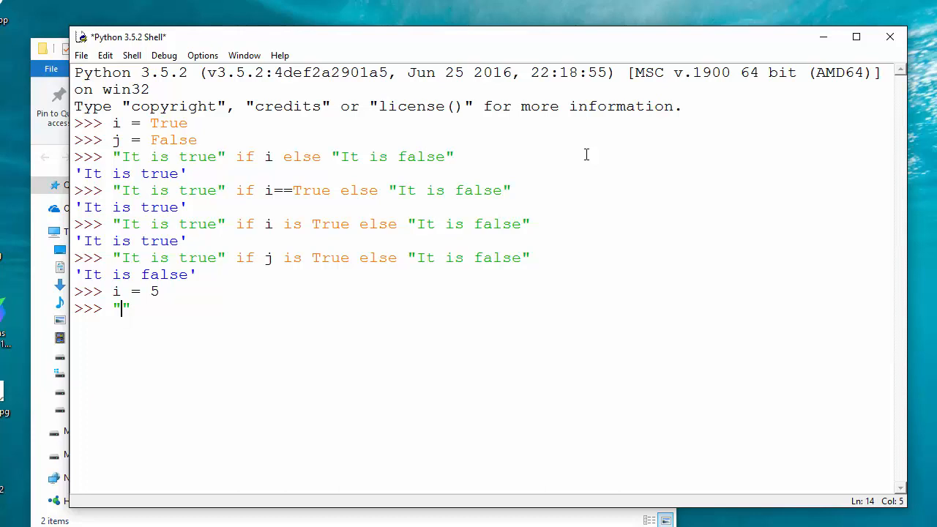
text(the number)
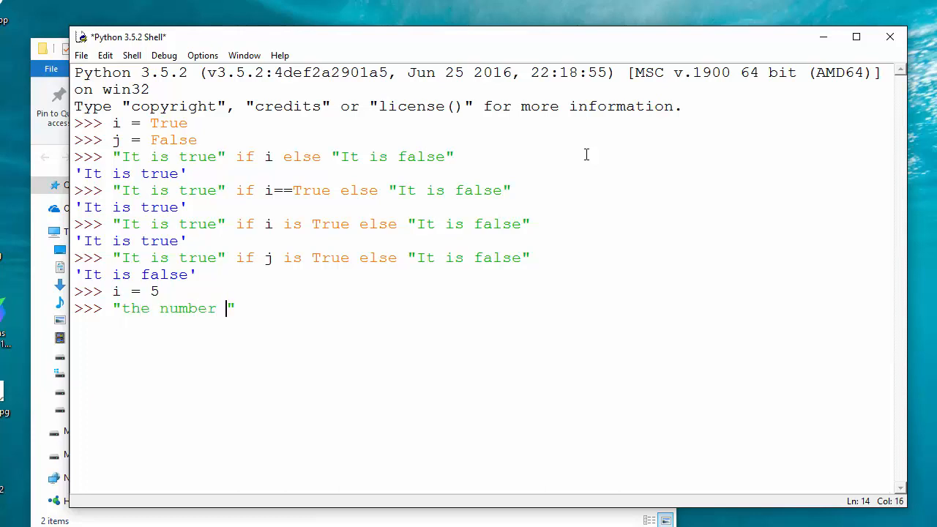
text(is even)
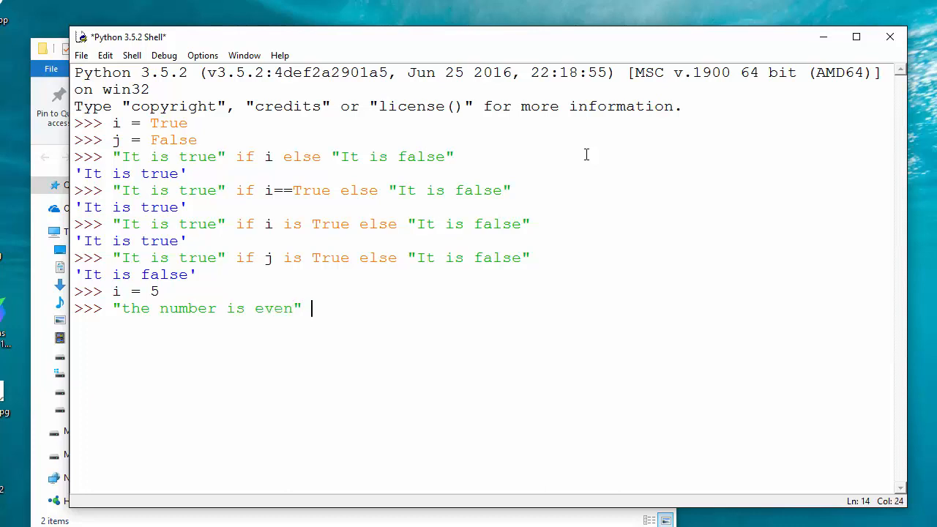
text(if)
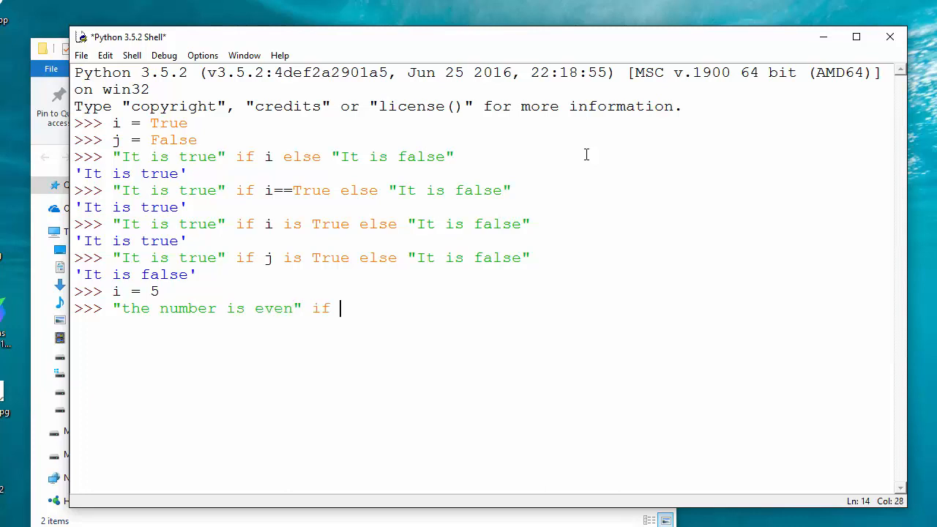
text(i%)
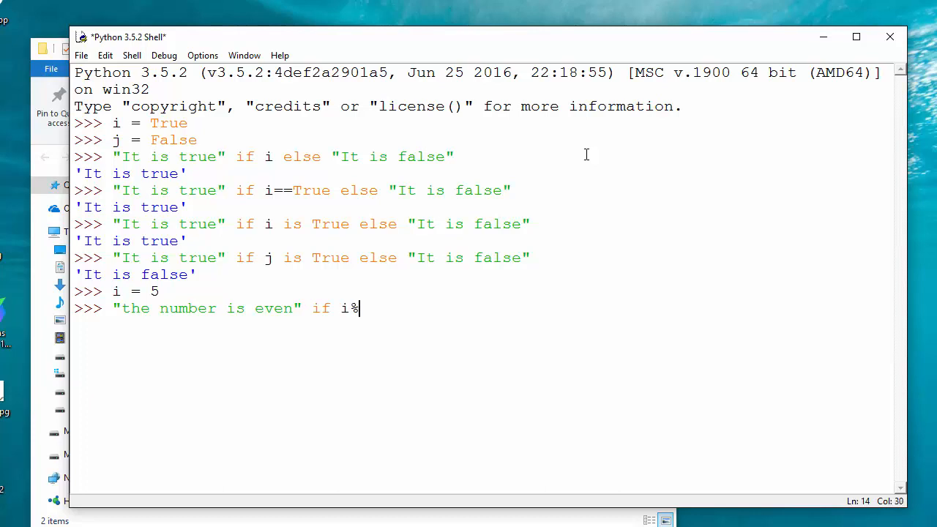
text(2)
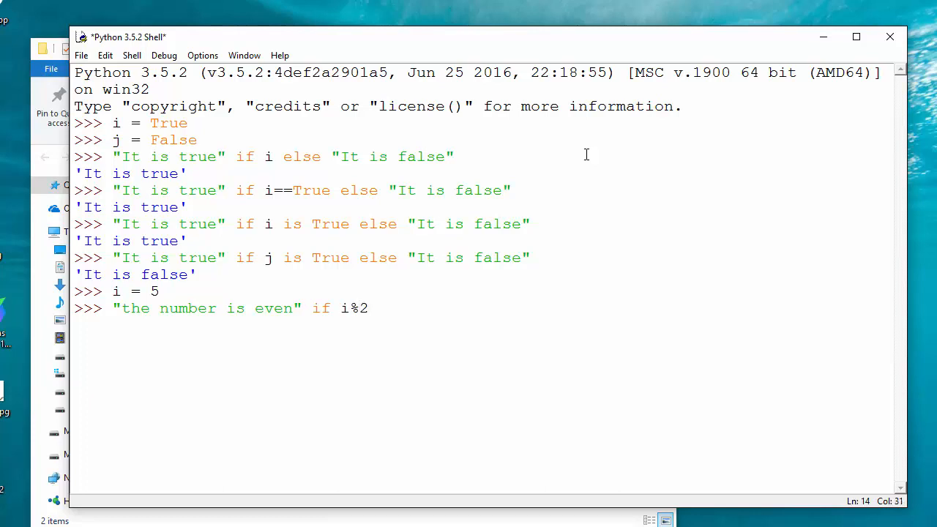
text(==0 else the numbe)
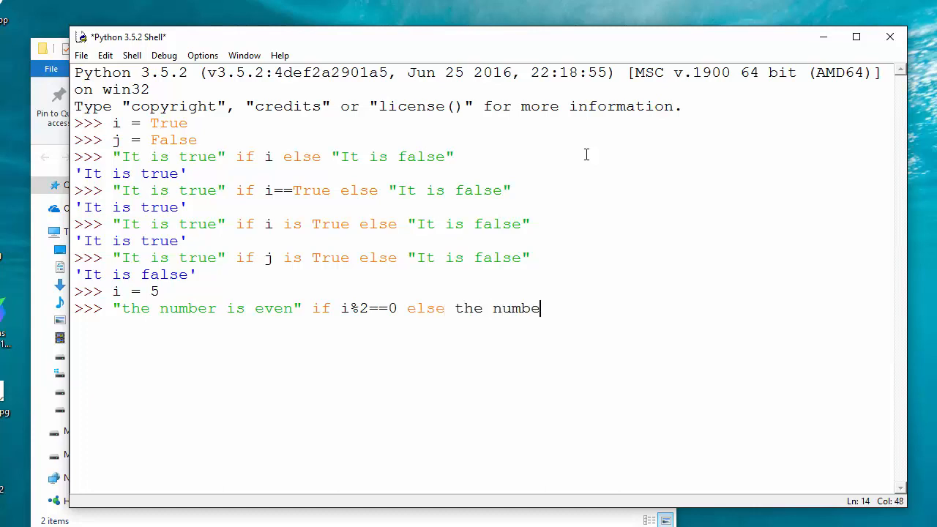
key(BackSpace)
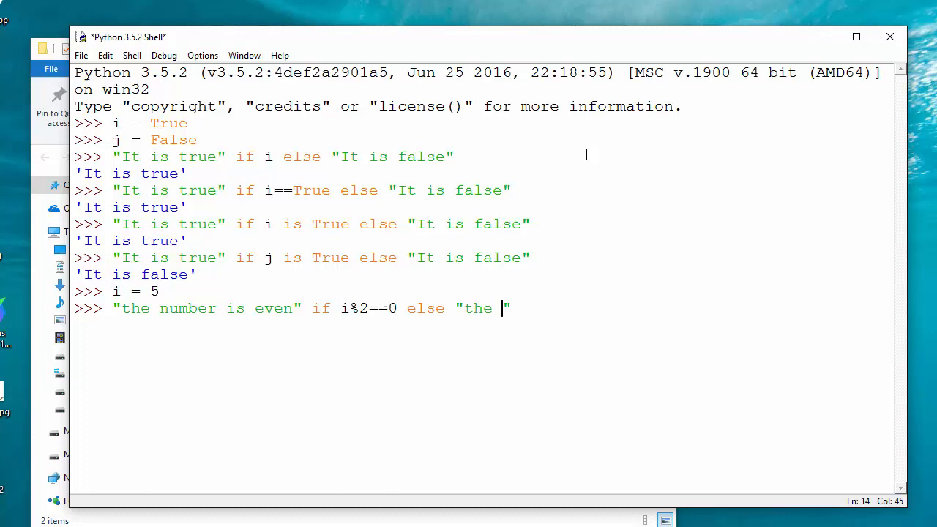
text(number)
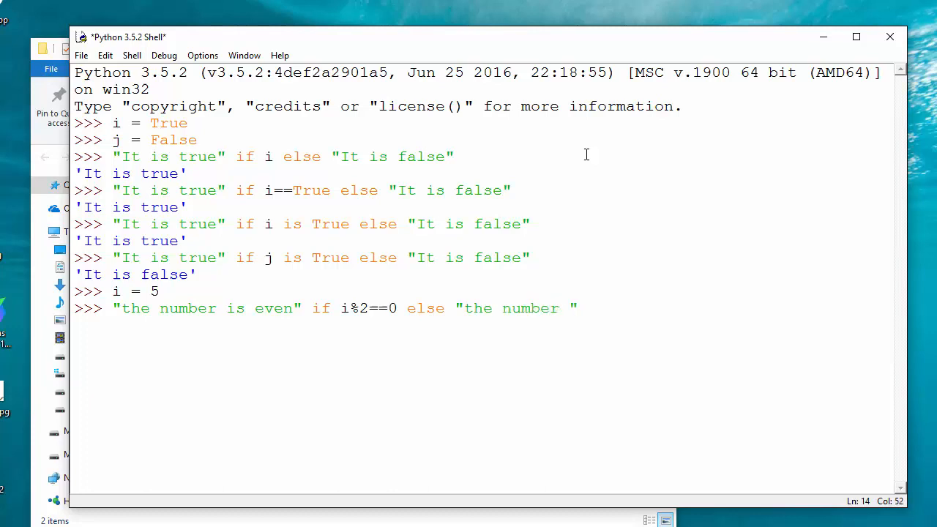
text(odd)
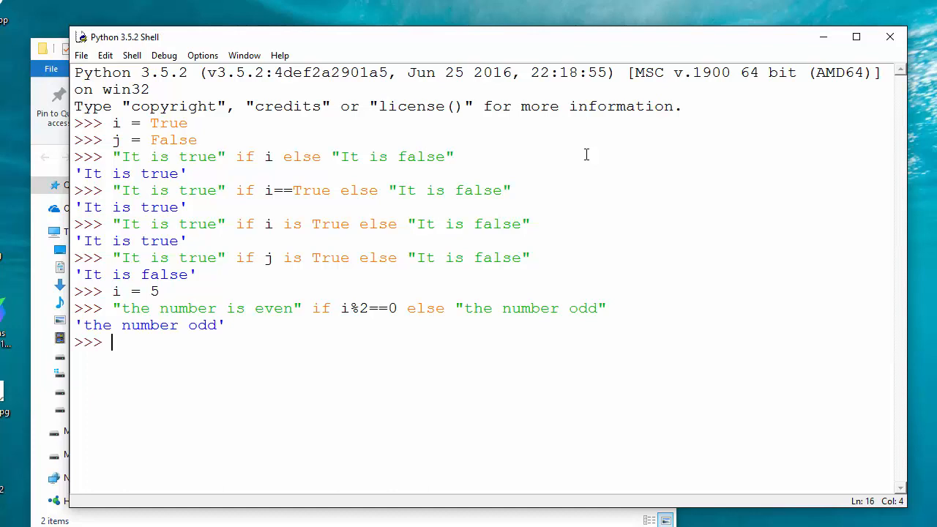
text(i =)
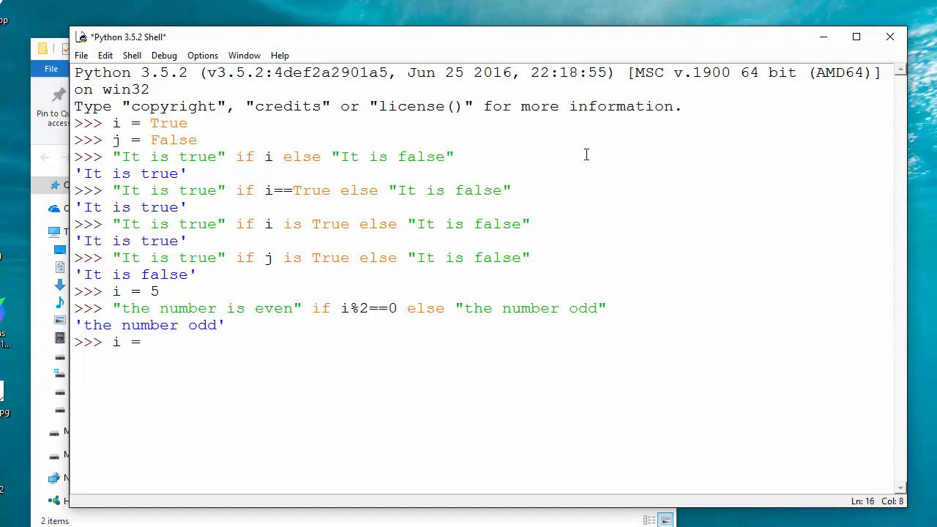
Step: Set i to 4 and re-enter the even/odd ternary expression
text(4)
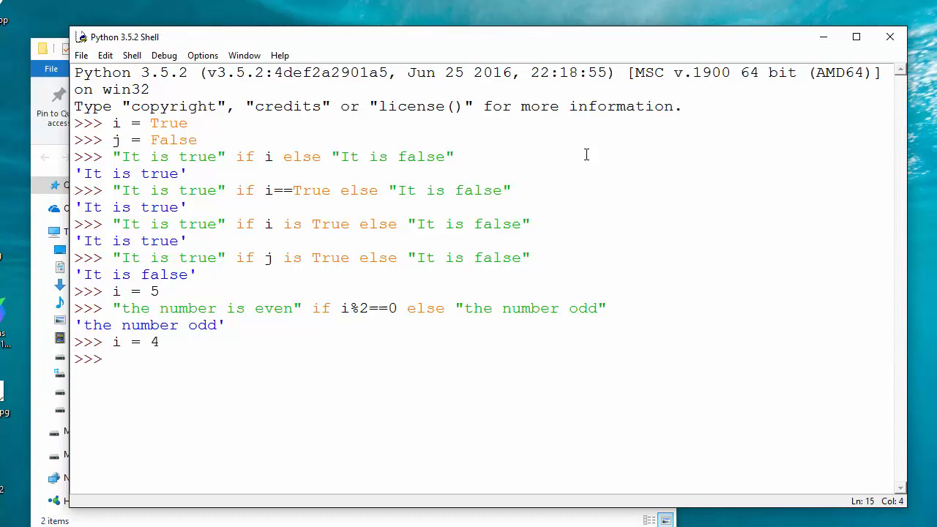
text("the number is even" if i%2==0 else "the number odd")
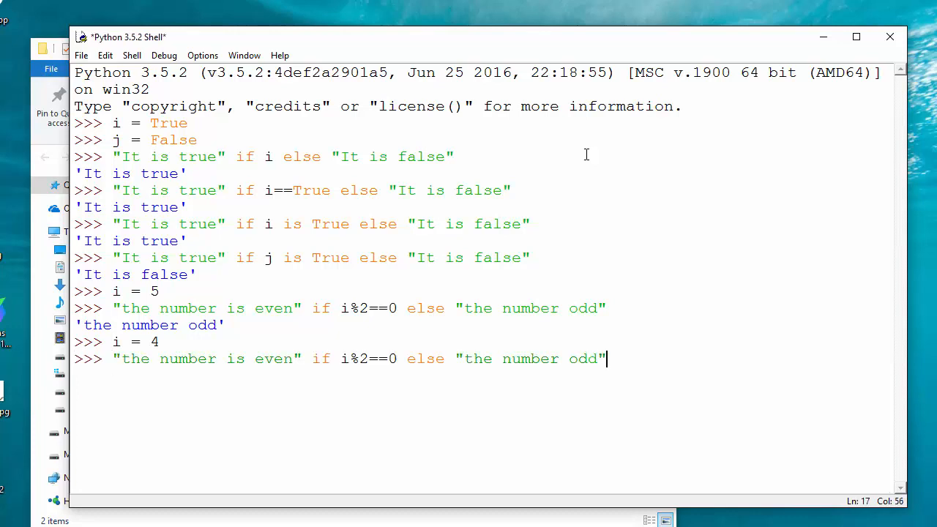